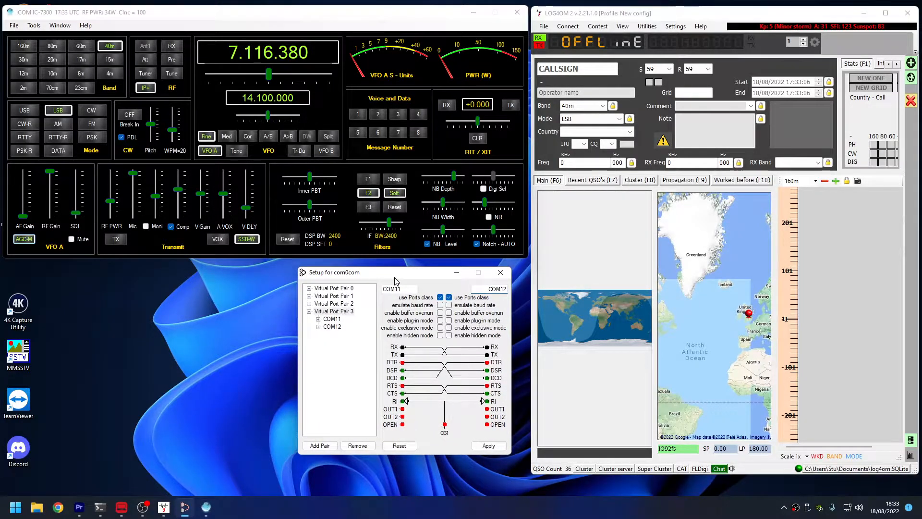
- Move the com0com setup window aside to reveal Win4IcomSuite's Hardware & User Preferences settings
{"action": "left_click_drag", "start_coordinate": [394, 272], "coordinate": [405, 270]}
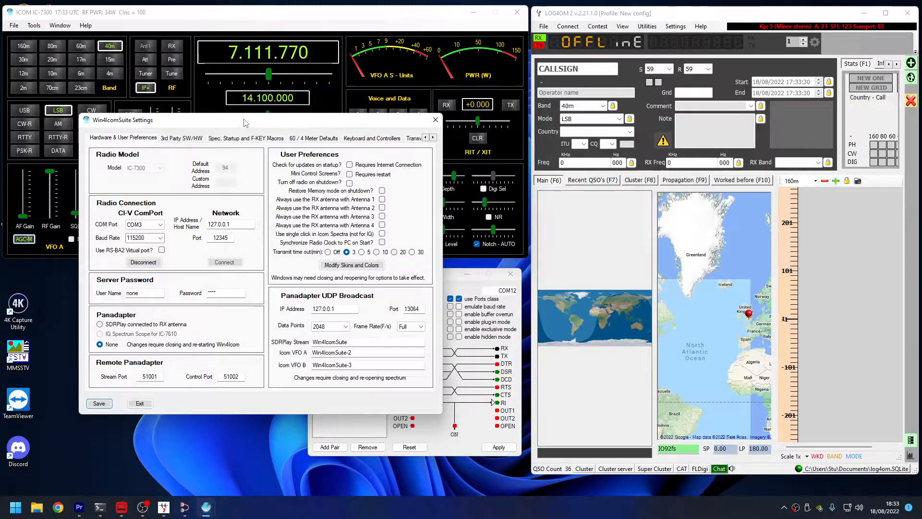
- Show the 3rd Party SW/HW page listing the six Aux/CAT ports
{"action": "left_click", "coordinate": [143, 262]}
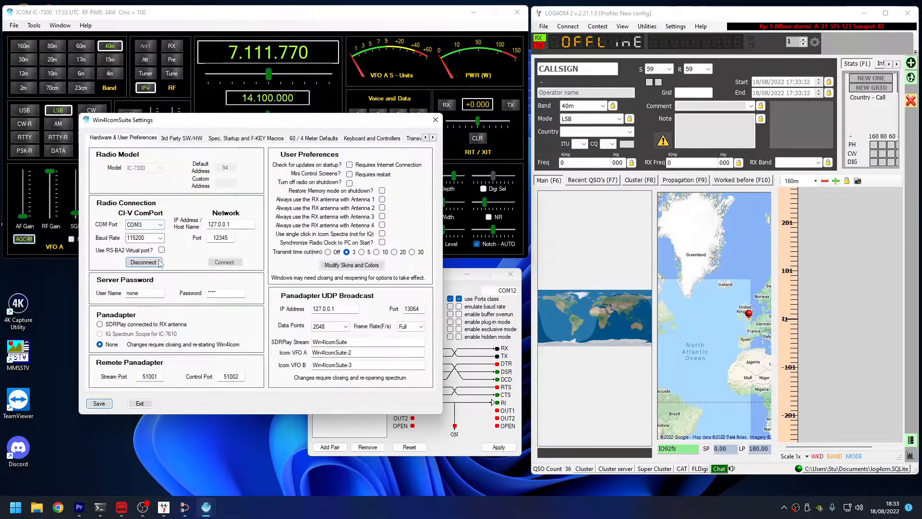
{"action": "left_click", "coordinate": [181, 138]}
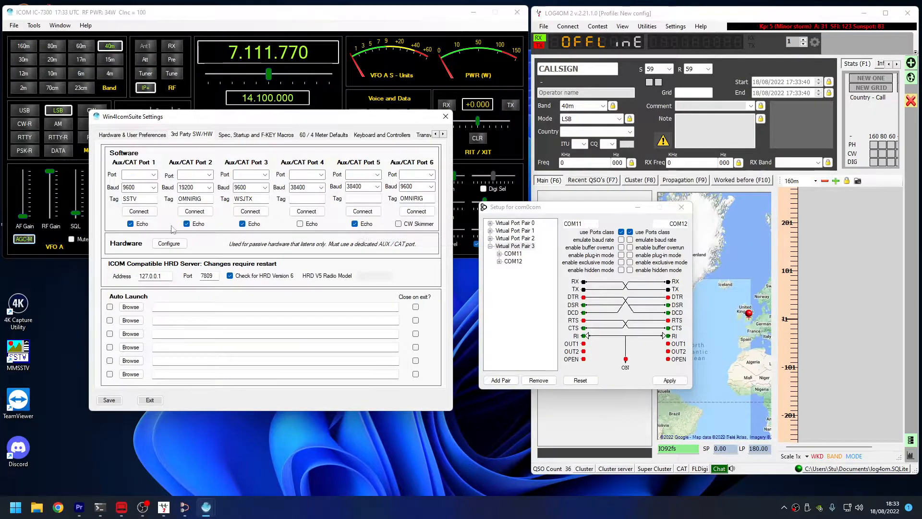
- Set Aux/CAT Port 5 to COM11 with its baud rate, tag 'om' for OmniRig, echo off
{"action": "left_click", "coordinate": [377, 173]}
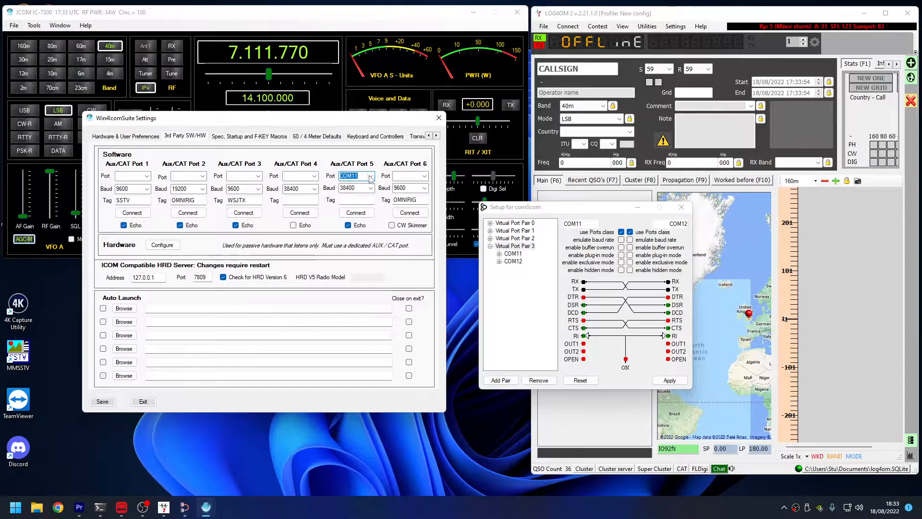
{"action": "left_click", "coordinate": [370, 189]}
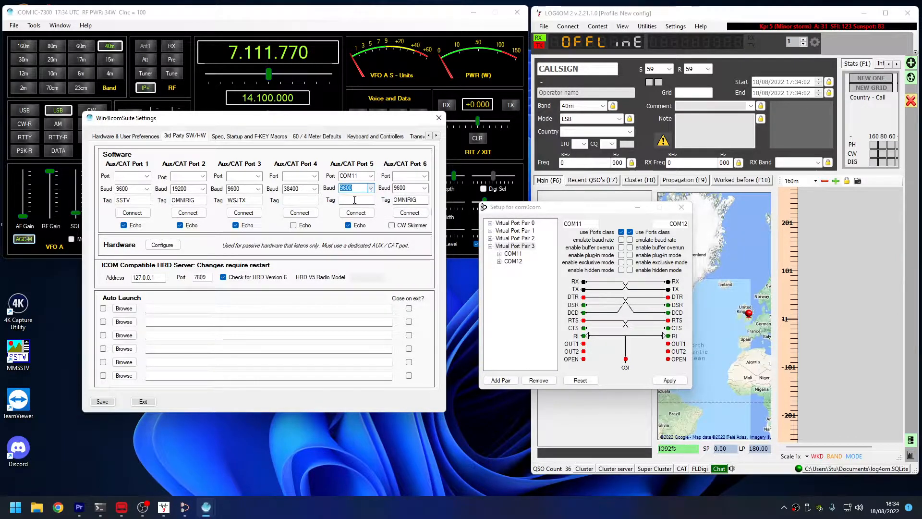
{"action": "type", "text": "omnirig"}
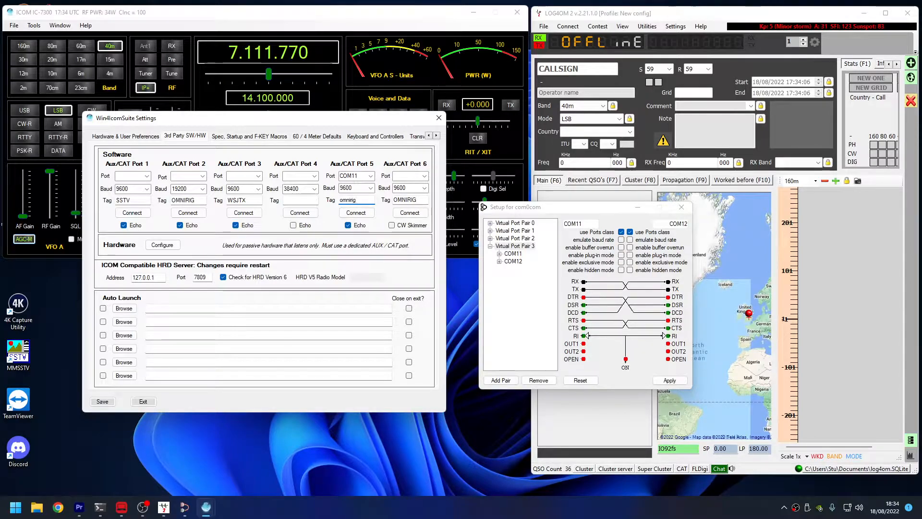
{"action": "mouse_move", "coordinate": [349, 225]}
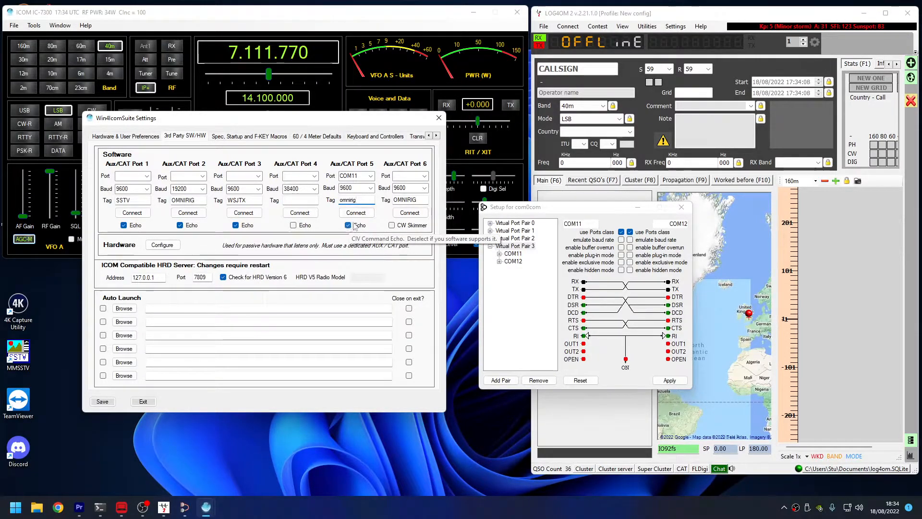
{"action": "left_click", "coordinate": [356, 212]}
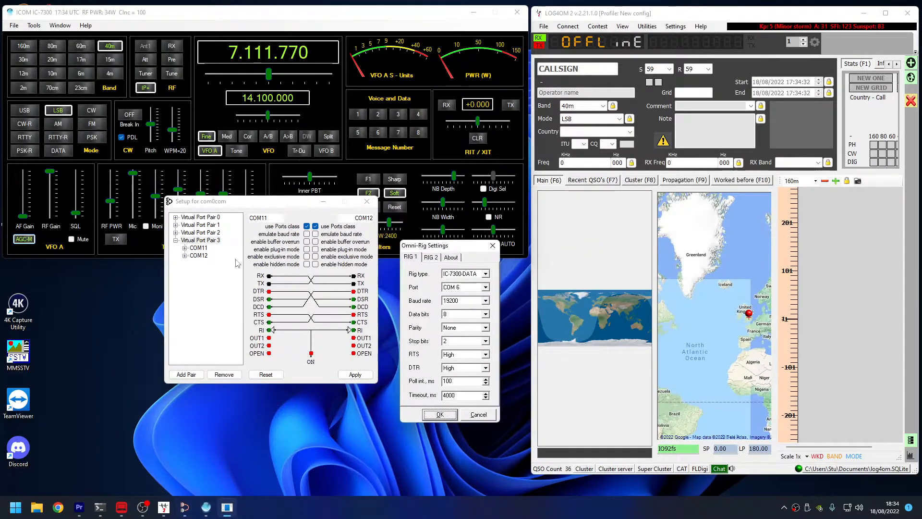
- Point OmniRig Rig 1 (IC-7300-DATA) at COM 11, keeping 19200 baud
{"action": "left_click", "coordinate": [486, 287]}
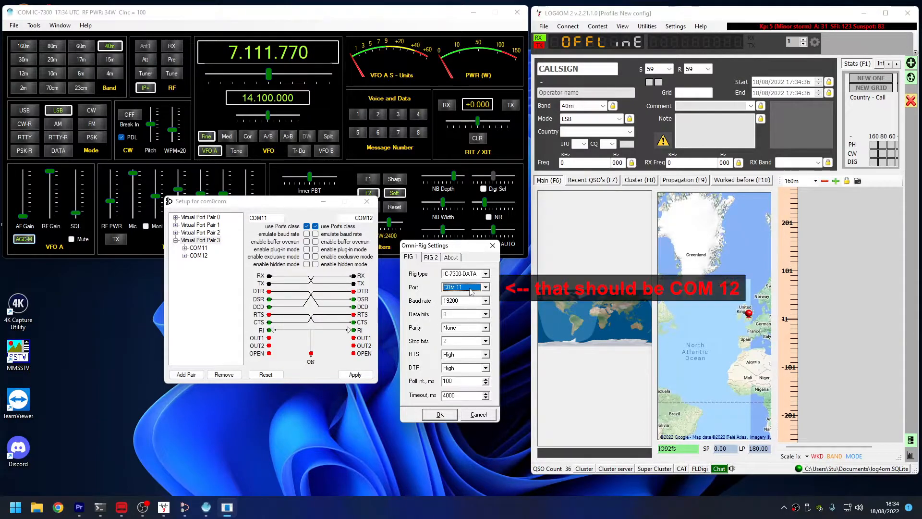
{"action": "left_click", "coordinate": [485, 301]}
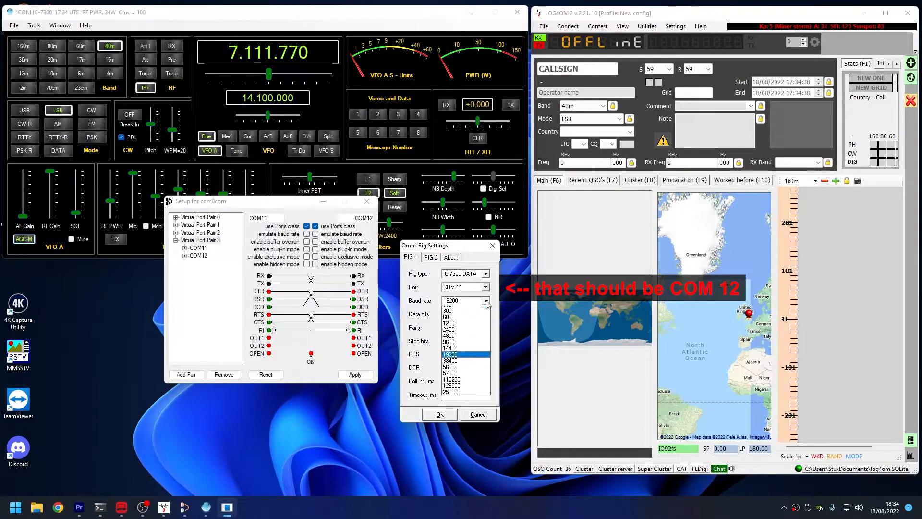
{"action": "left_click", "coordinate": [447, 341]}
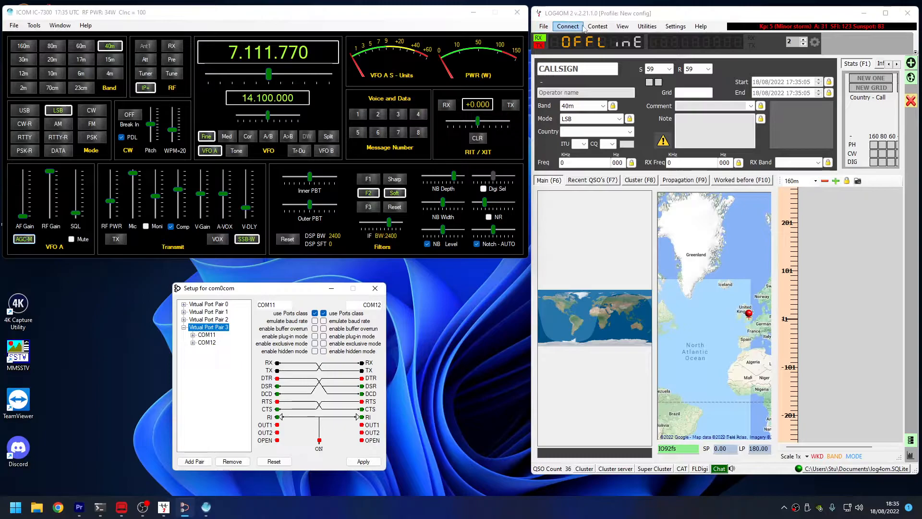
- Open Log4OM's Program Configuration from the Utilities menu
{"action": "left_click", "coordinate": [646, 25]}
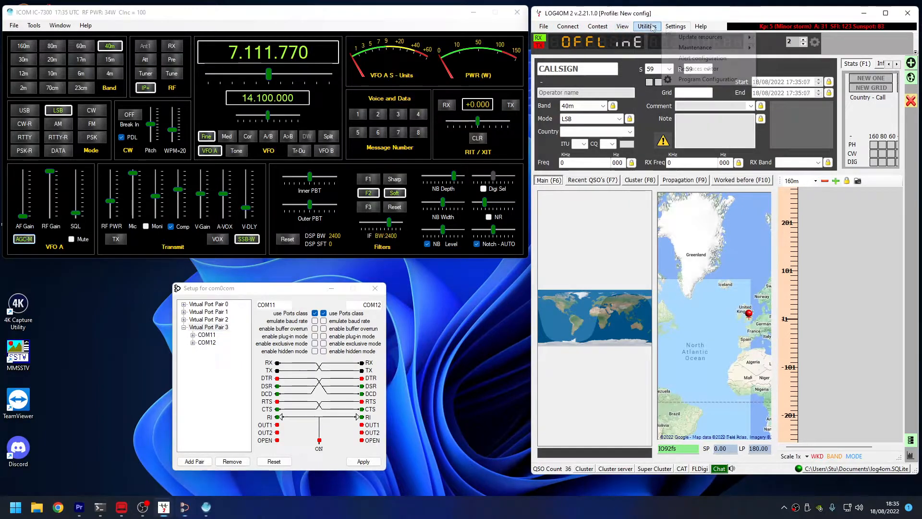
{"action": "left_click", "coordinate": [706, 79]}
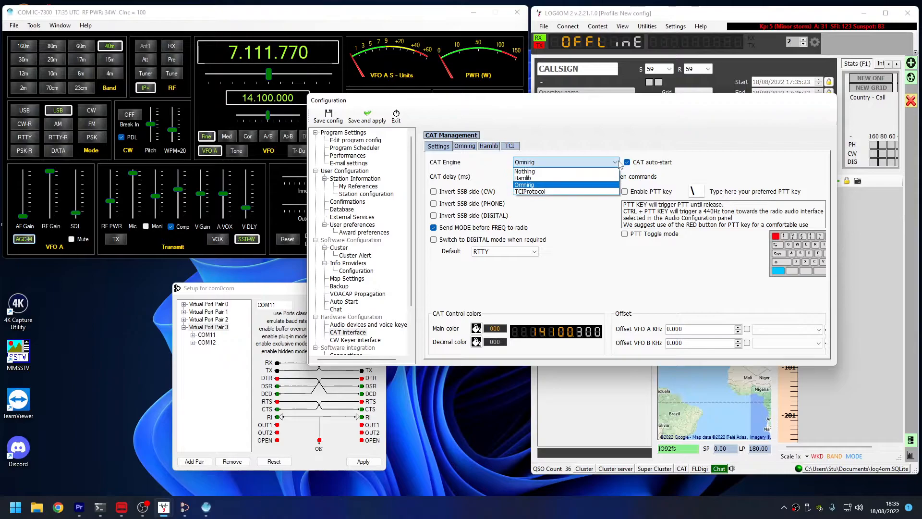
- Choose Omnirig as the CAT Engine, review its options, and save and apply
{"action": "left_click", "coordinate": [523, 184]}
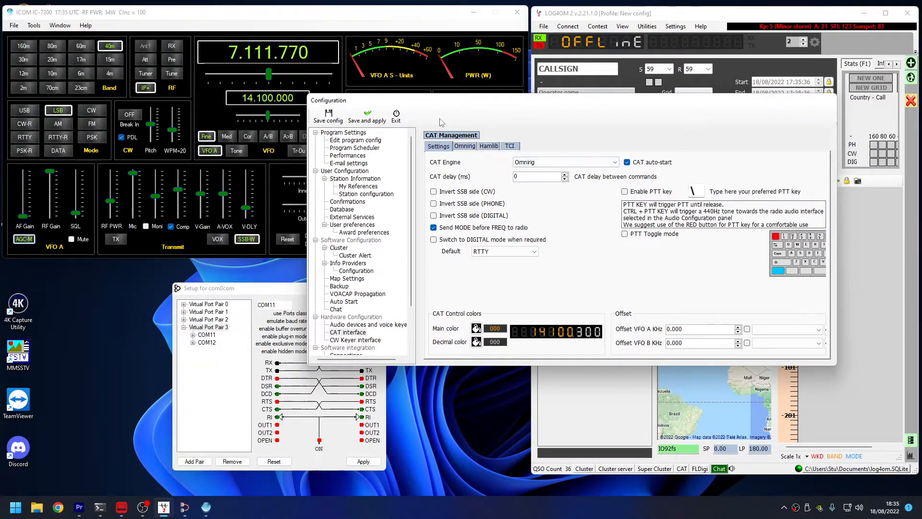
{"action": "left_click", "coordinate": [464, 146]}
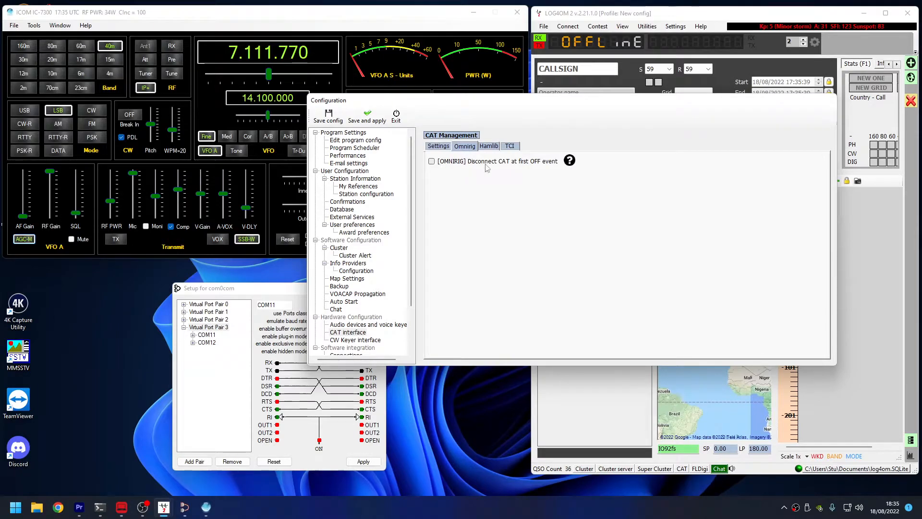
{"action": "left_click", "coordinate": [437, 146]}
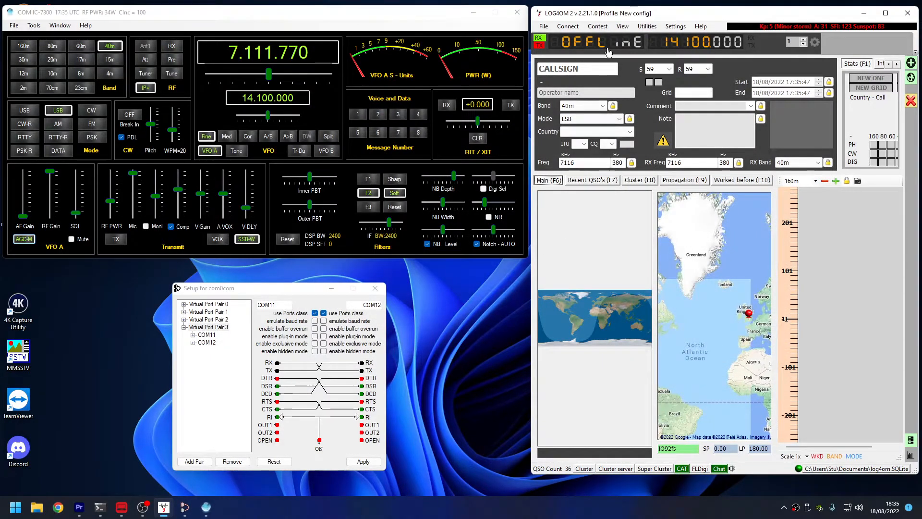
- Open Log4OM's Connect menu listing cluster, band map, CAT and FLDigi
{"action": "left_click", "coordinate": [566, 26]}
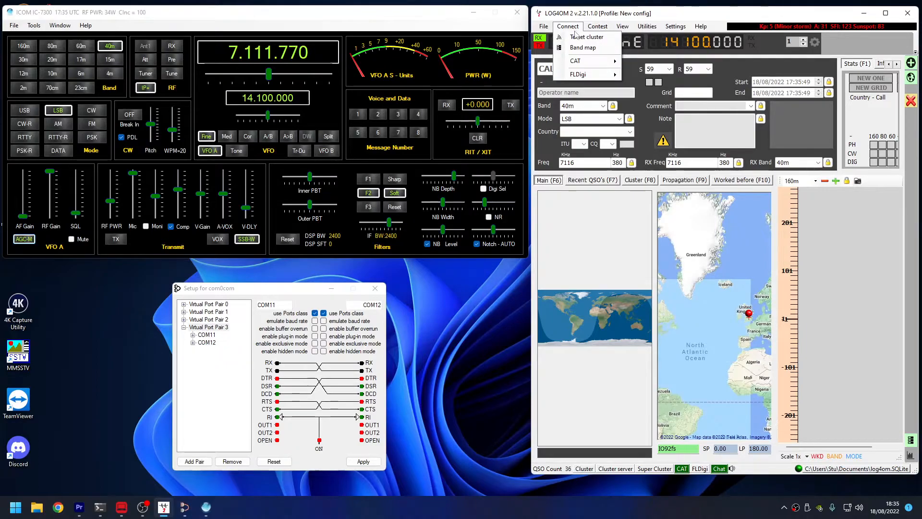
{"action": "mouse_move", "coordinate": [576, 60]}
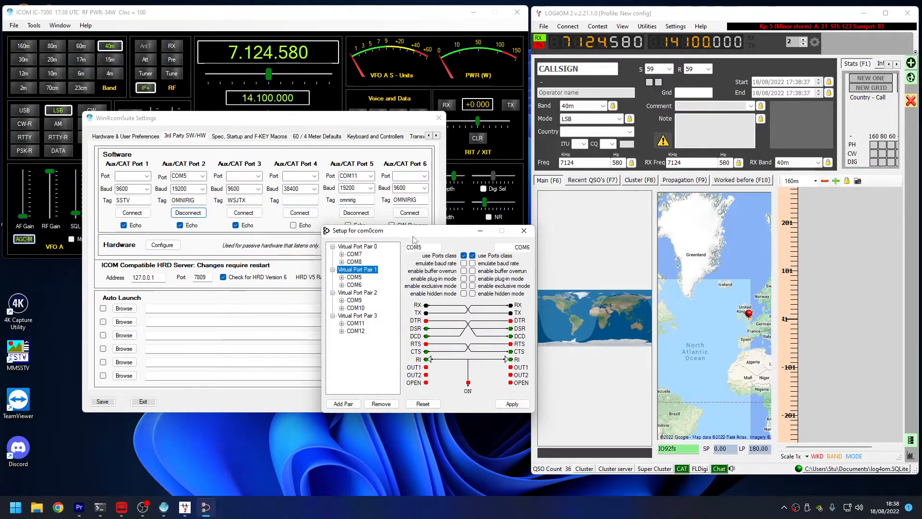
{"action": "left_click_drag", "start_coordinate": [357, 230], "coordinate": [338, 270]}
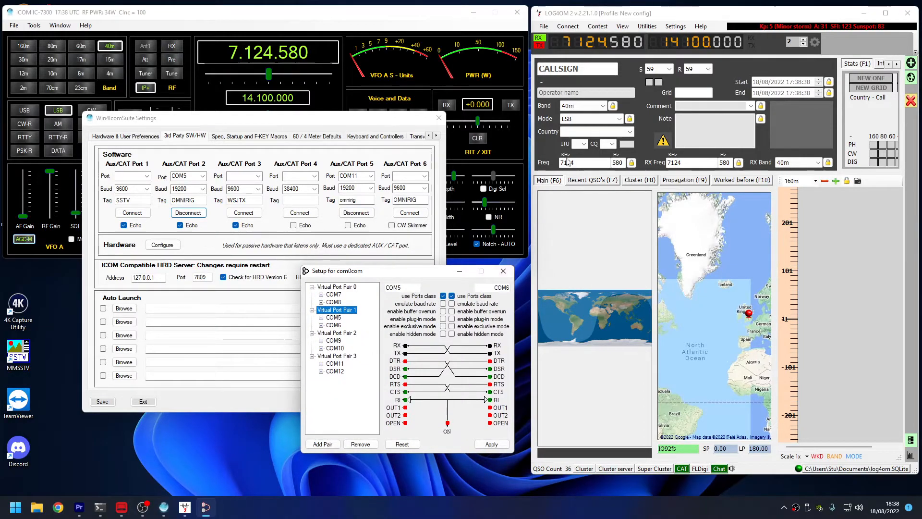